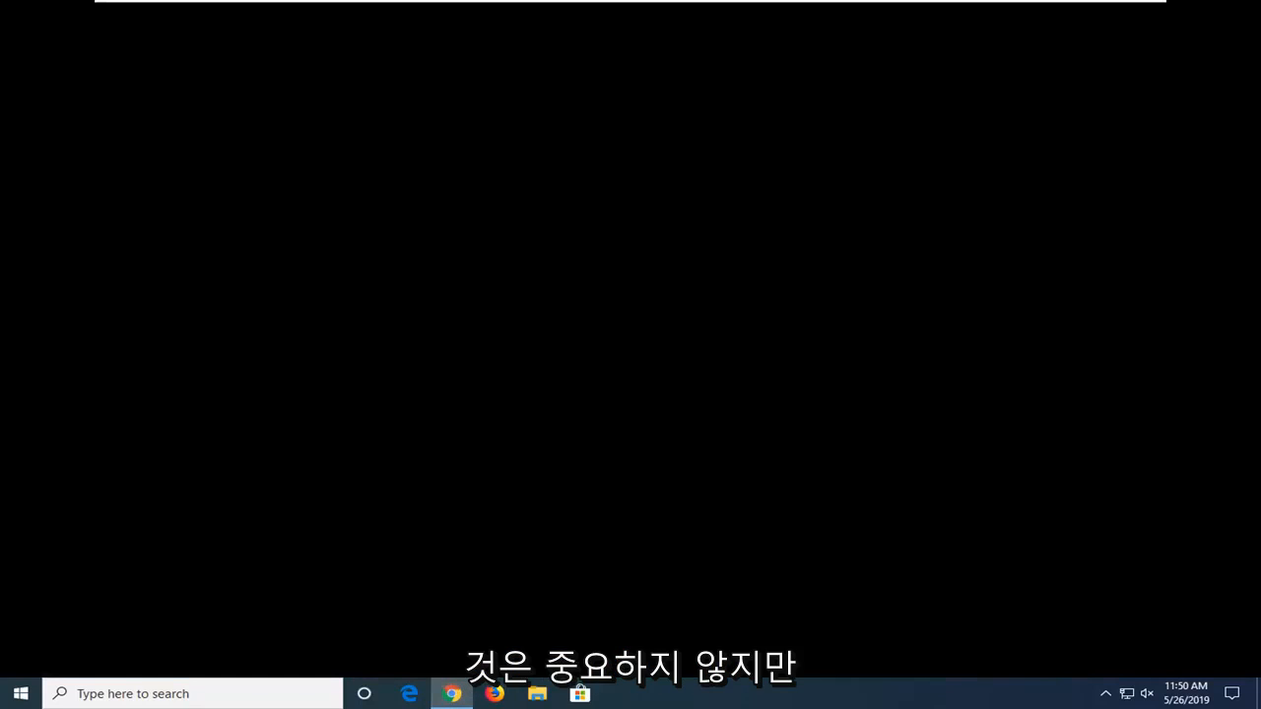
Launch Chrome and go to the Microsoft Download Center page id=48145 for Visual C++ 2015 Redistributable.
{"action": "left_click", "coordinate": [453, 693]}
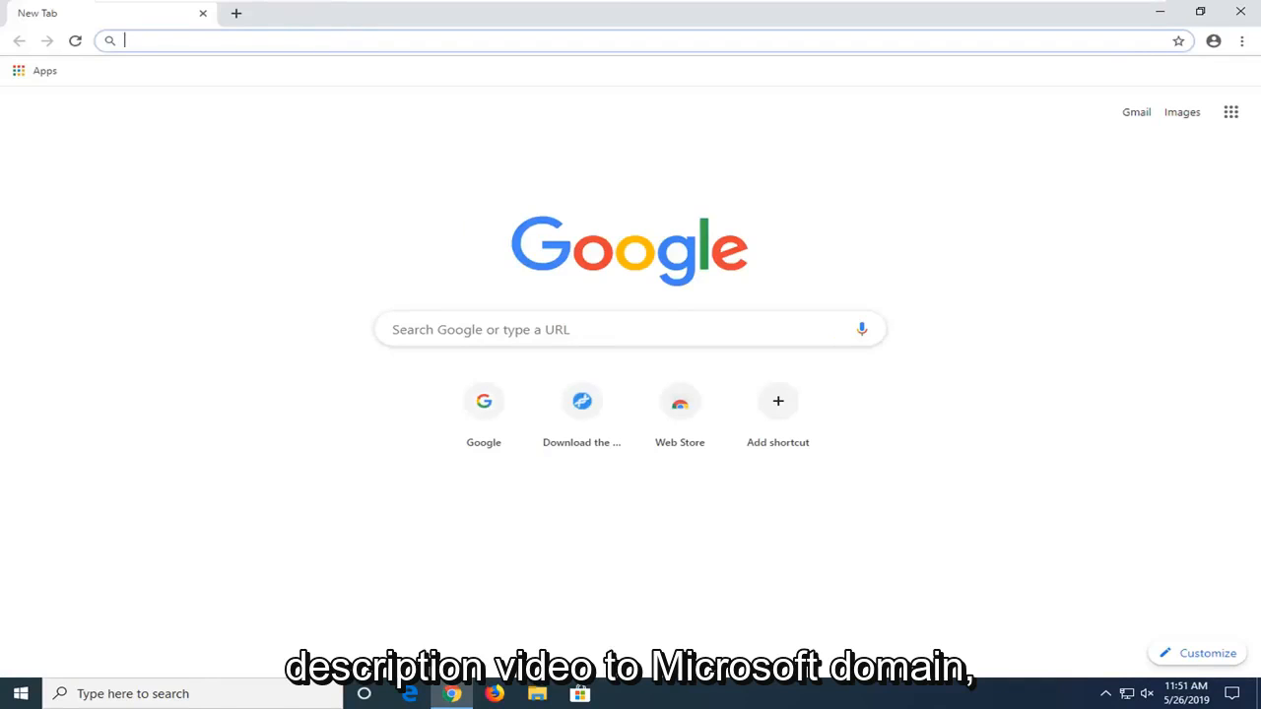
{"action": "type", "text": "https://www.microsoft.com/en-in/download/details.aspx?id=48145"}
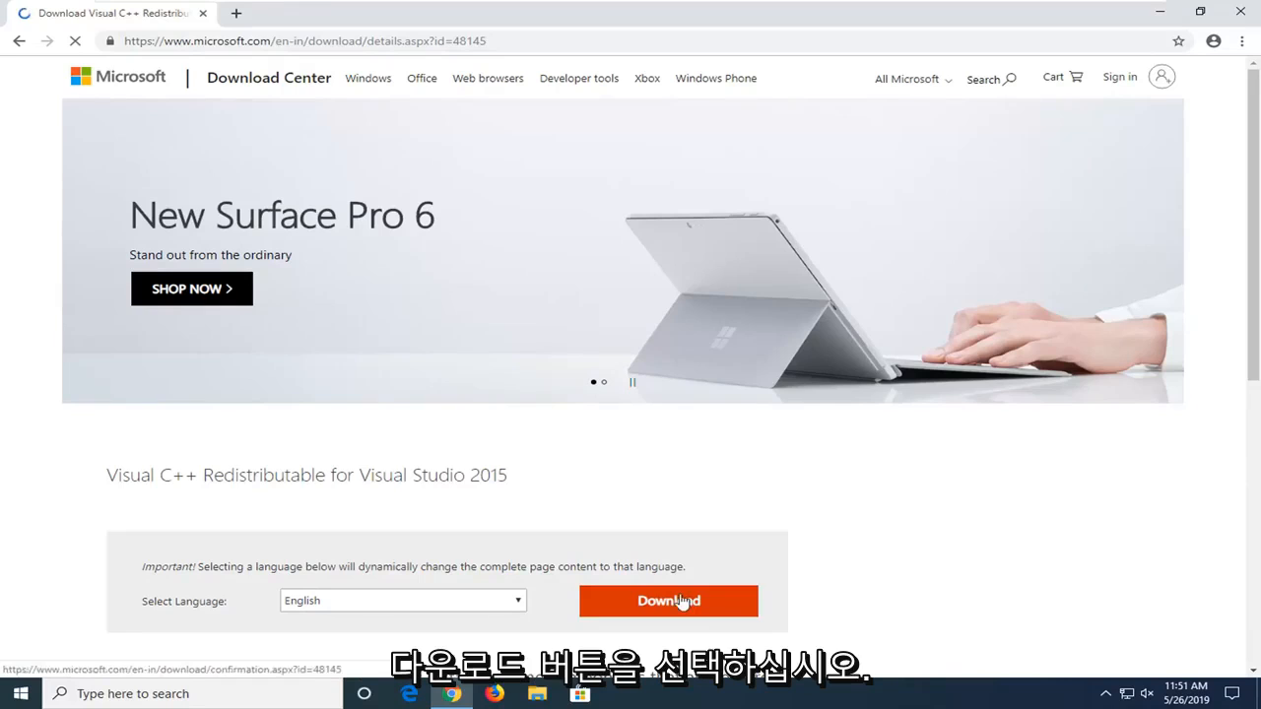
Choose vc_redist.x86.exe from the download list and proceed with Next to start the download.
{"action": "left_click", "coordinate": [668, 601]}
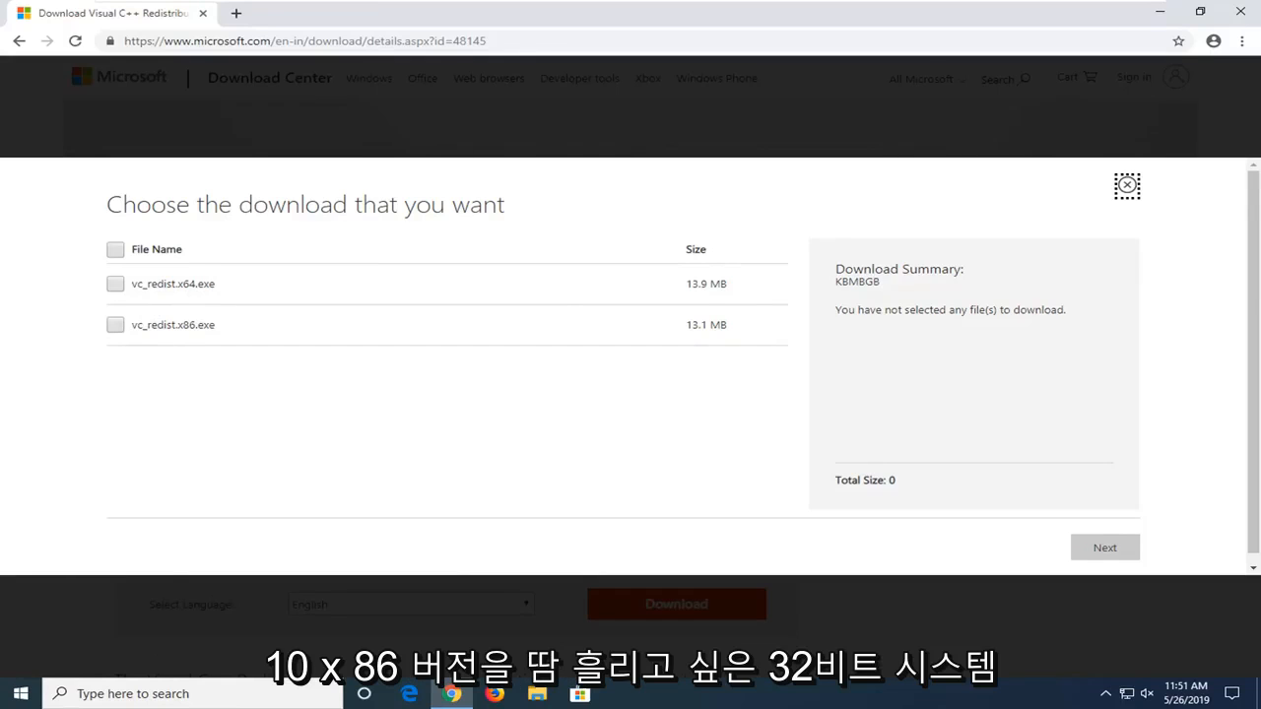
{"action": "left_click", "coordinate": [114, 323]}
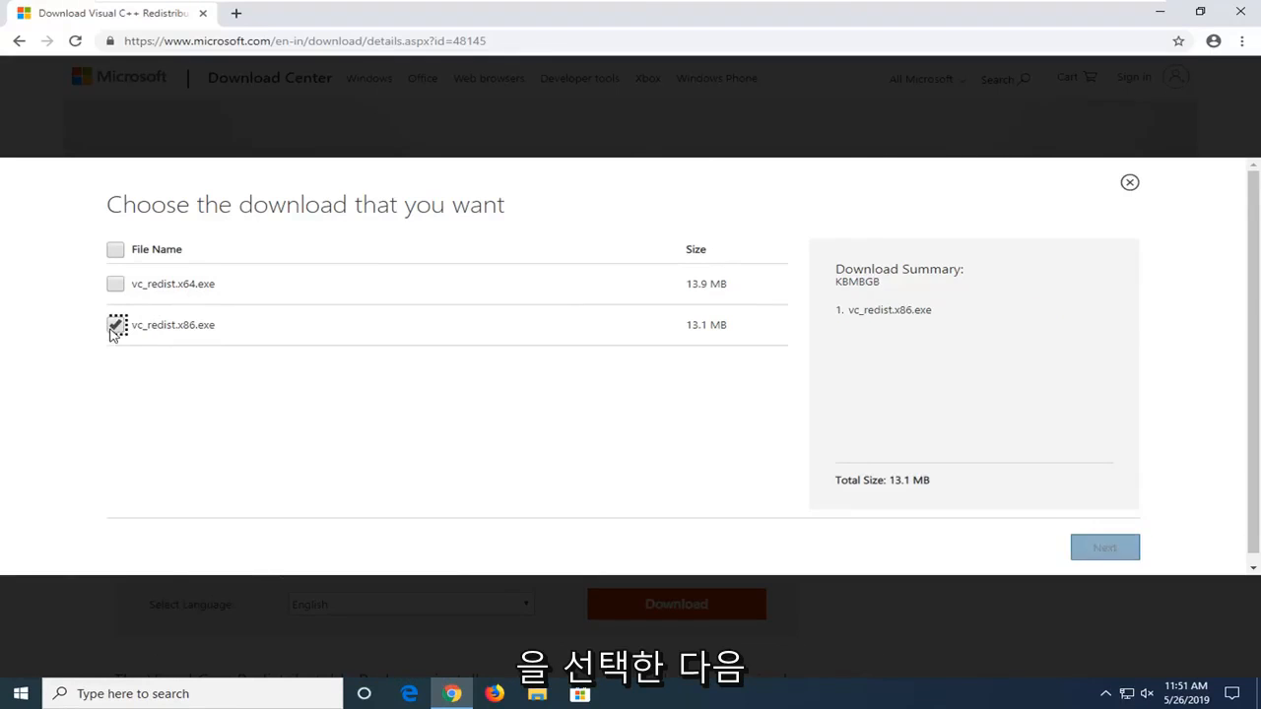
{"action": "left_click", "coordinate": [1103, 548]}
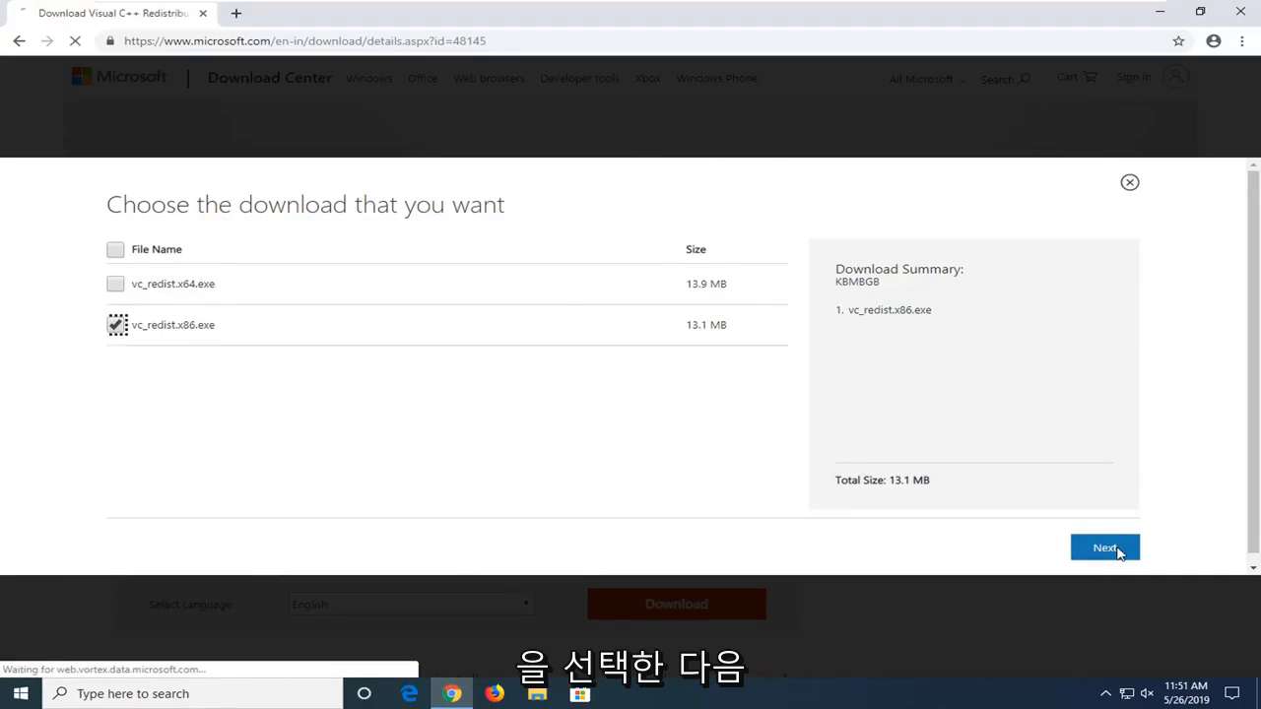
{"action": "left_click", "coordinate": [1103, 548]}
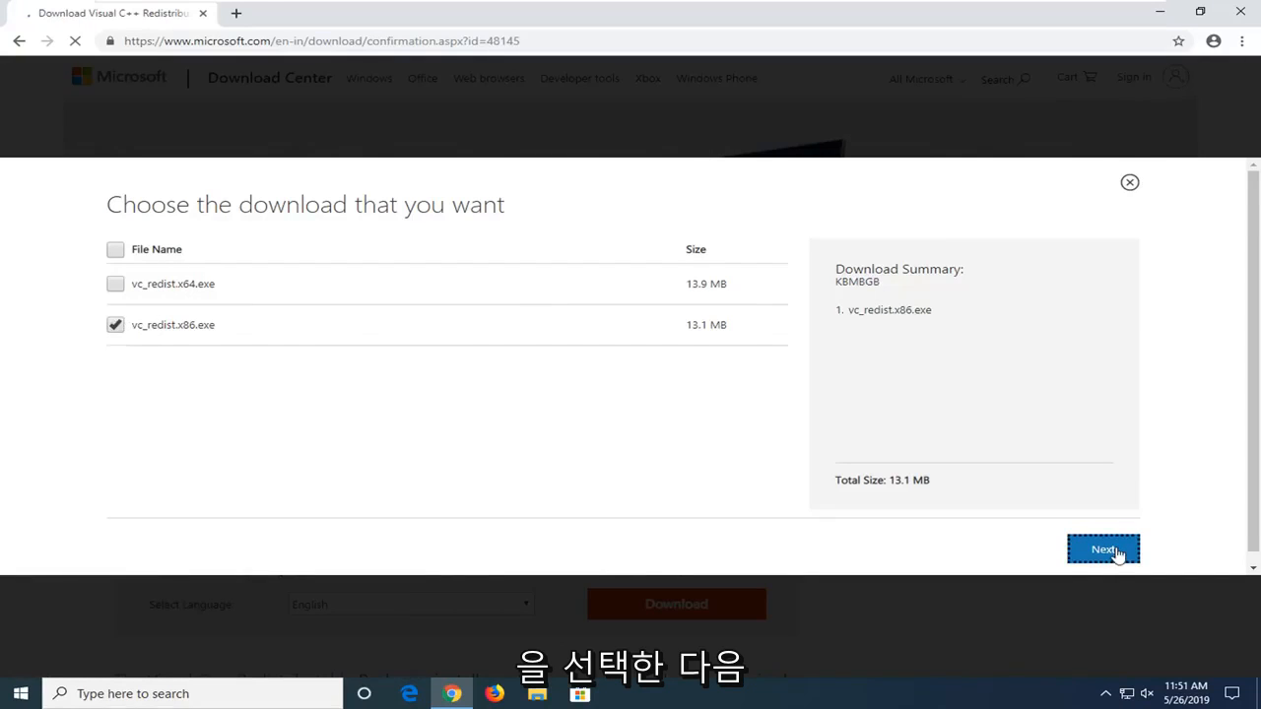
{"action": "left_click", "coordinate": [1103, 548]}
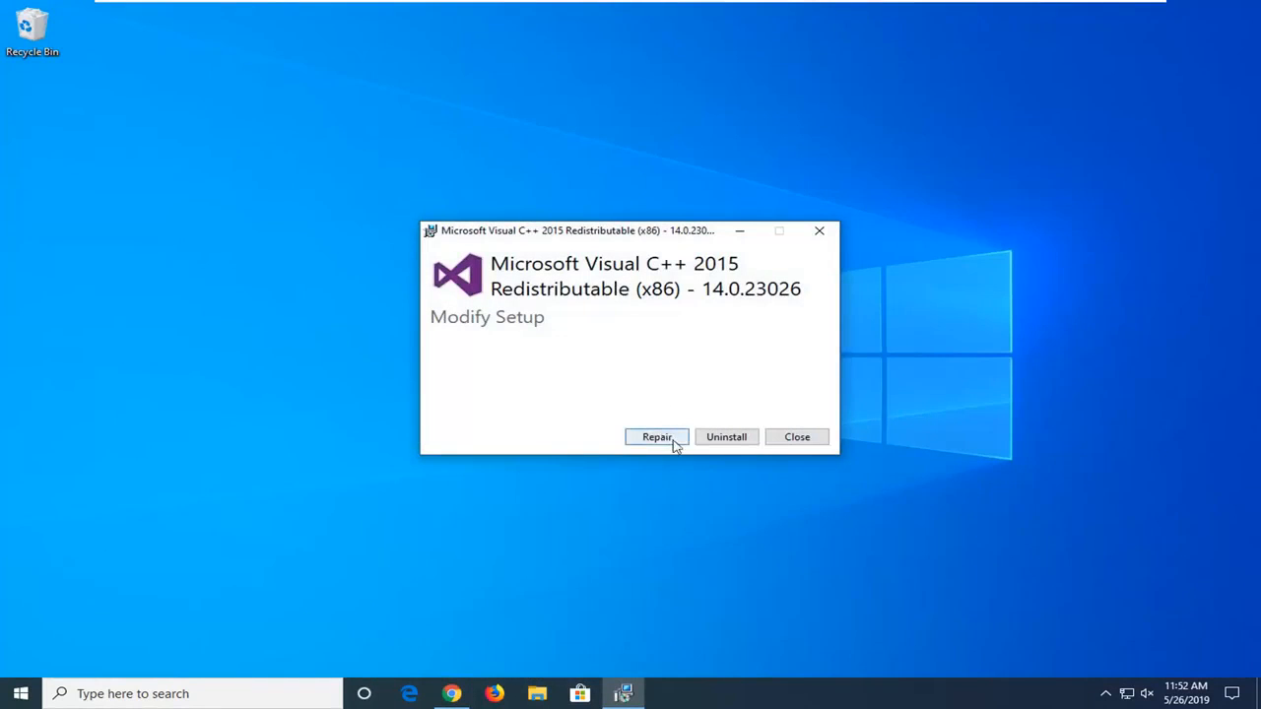
Repair the existing x86 14.0.23026 redistributable installation until Setup Successful appears.
{"action": "left_click", "coordinate": [656, 437]}
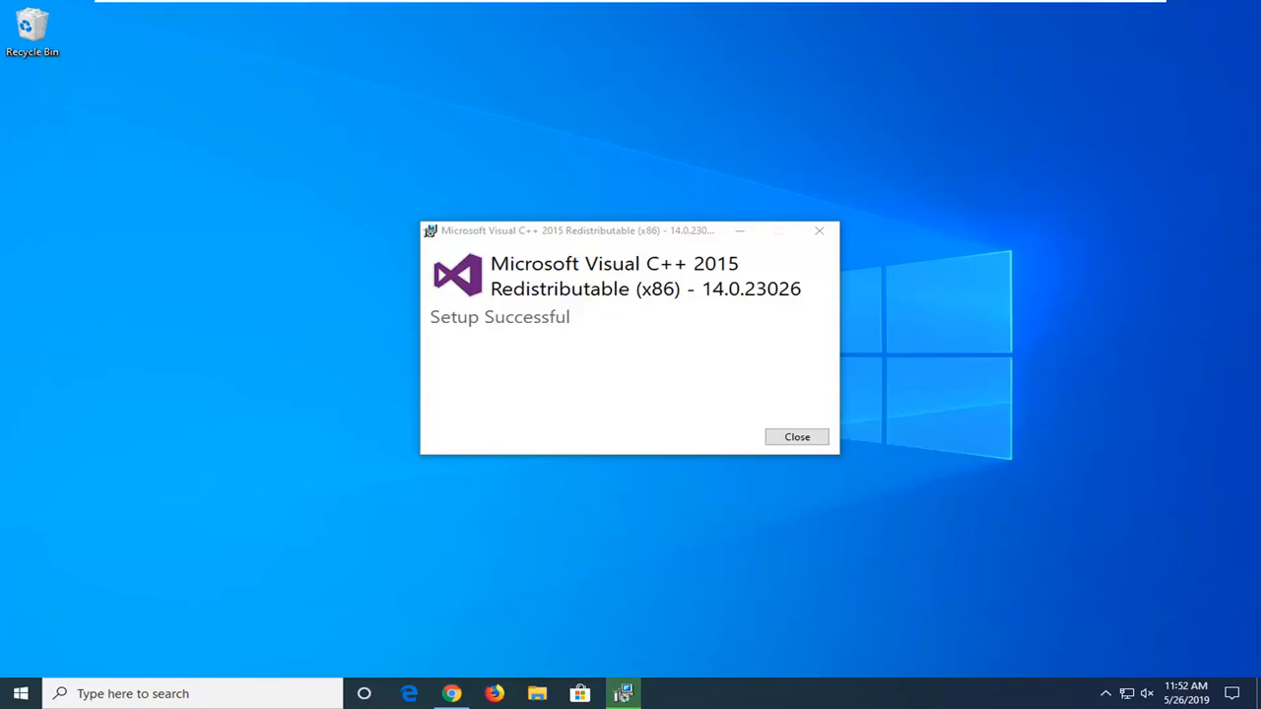
{"action": "mouse_move", "coordinate": [796, 437]}
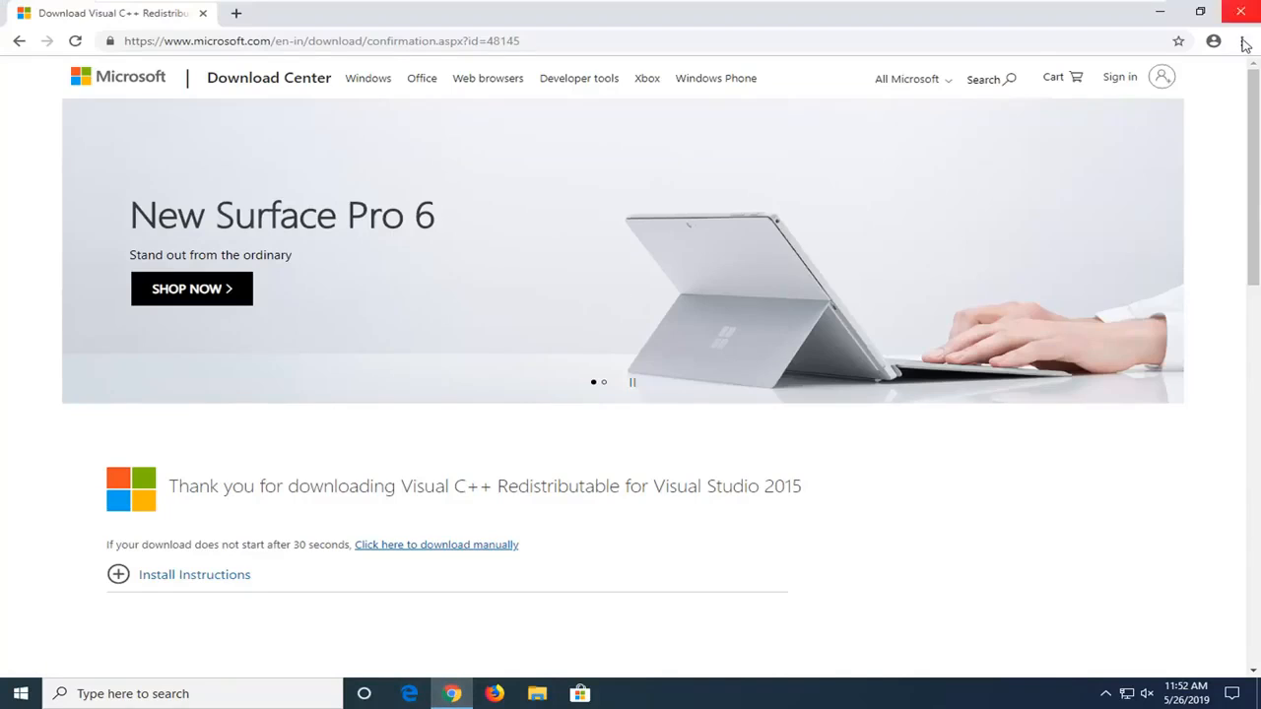
Download vc_redist.x86.exe manually from the thank-you page, prompting a run security warning.
{"action": "left_click", "coordinate": [315, 12]}
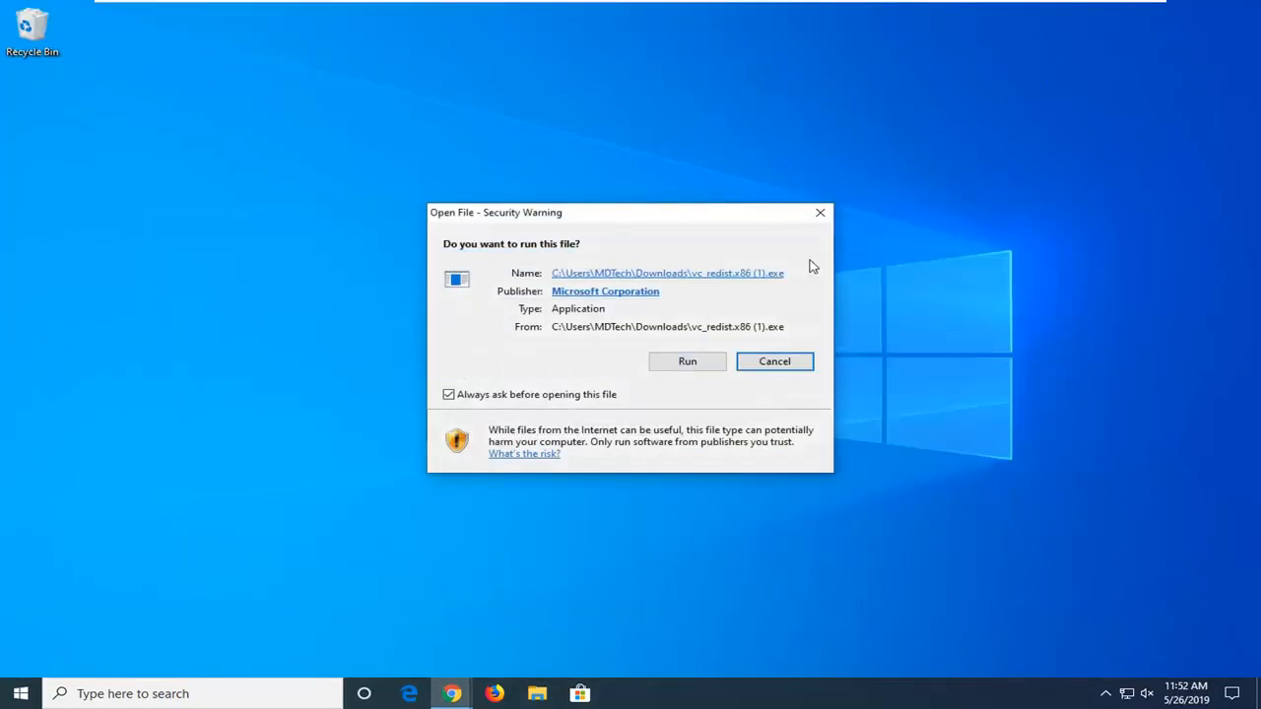
Run the downloaded installer, accept the license terms, allow UAC changes, and close after Setup Successful.
{"action": "left_click", "coordinate": [686, 360]}
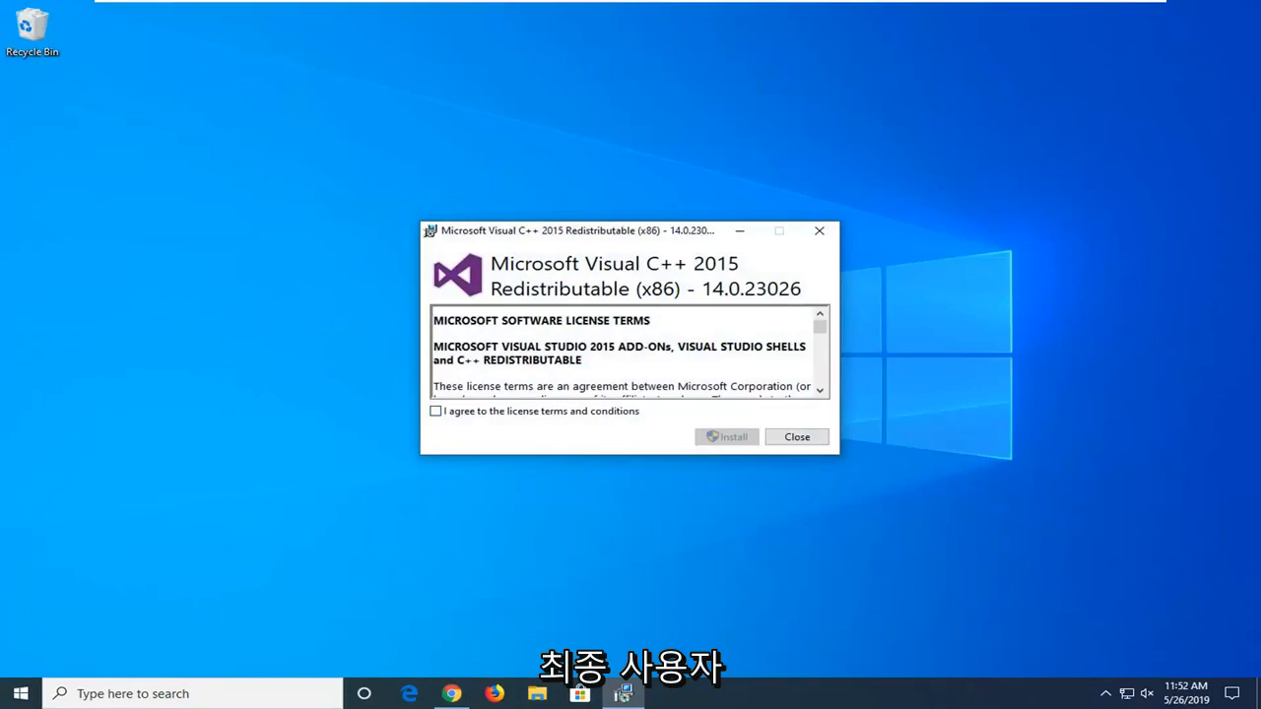
{"action": "left_click", "coordinate": [435, 412]}
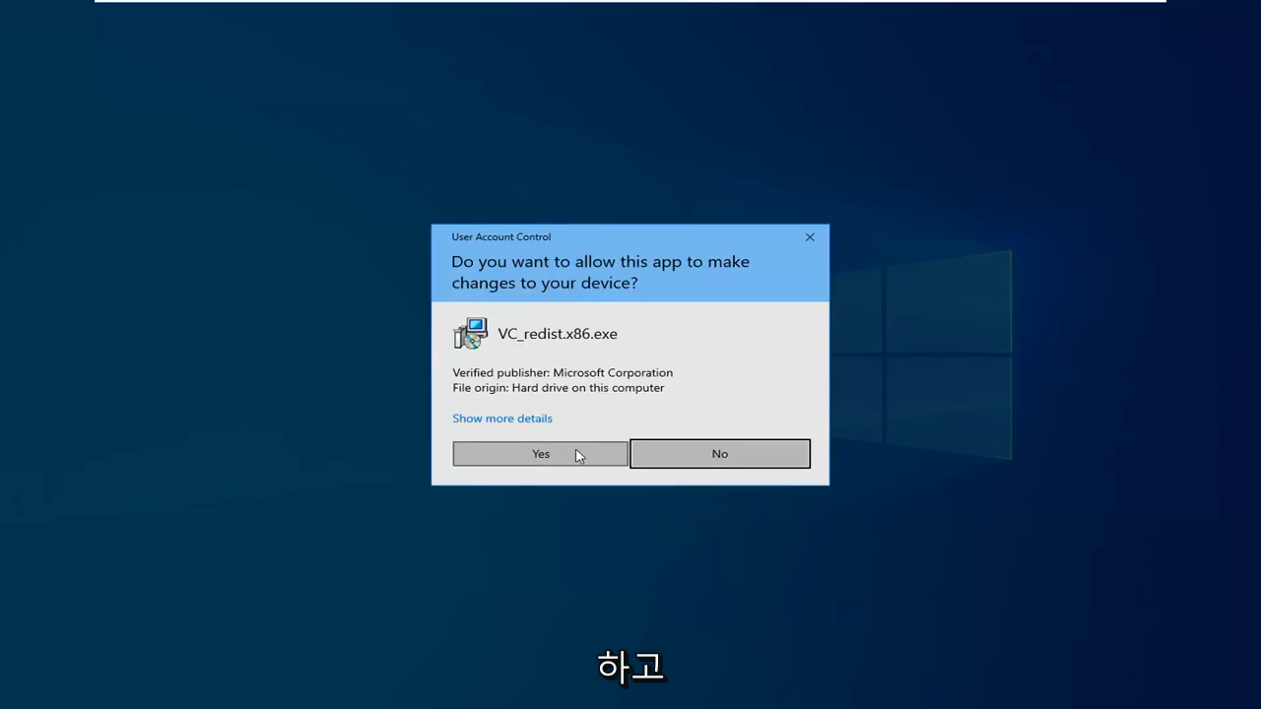
{"action": "left_click", "coordinate": [539, 453]}
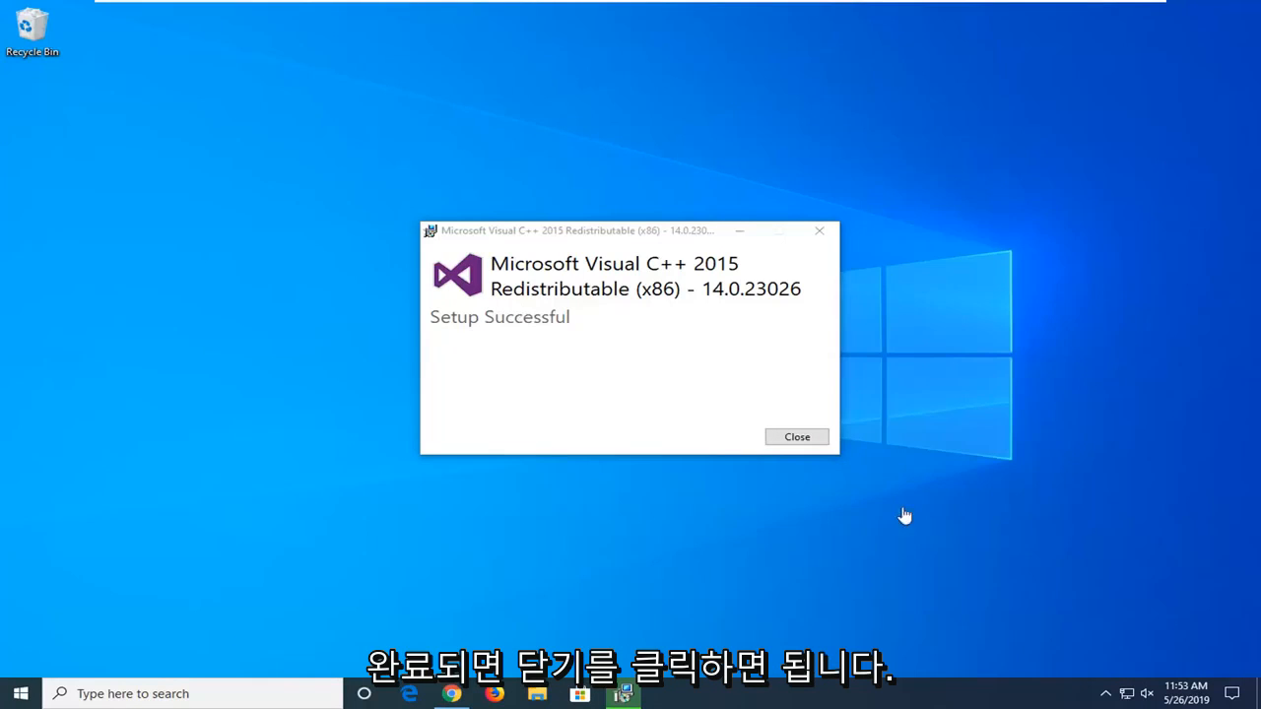
{"action": "left_click", "coordinate": [796, 437]}
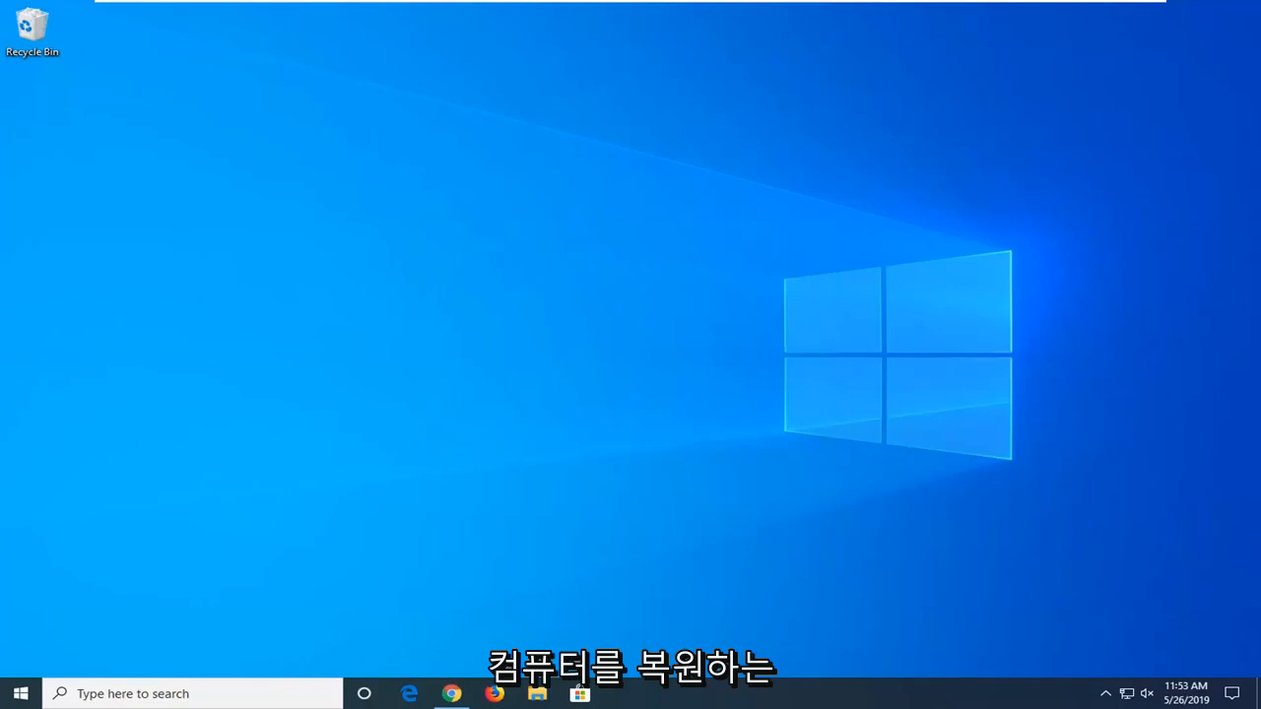